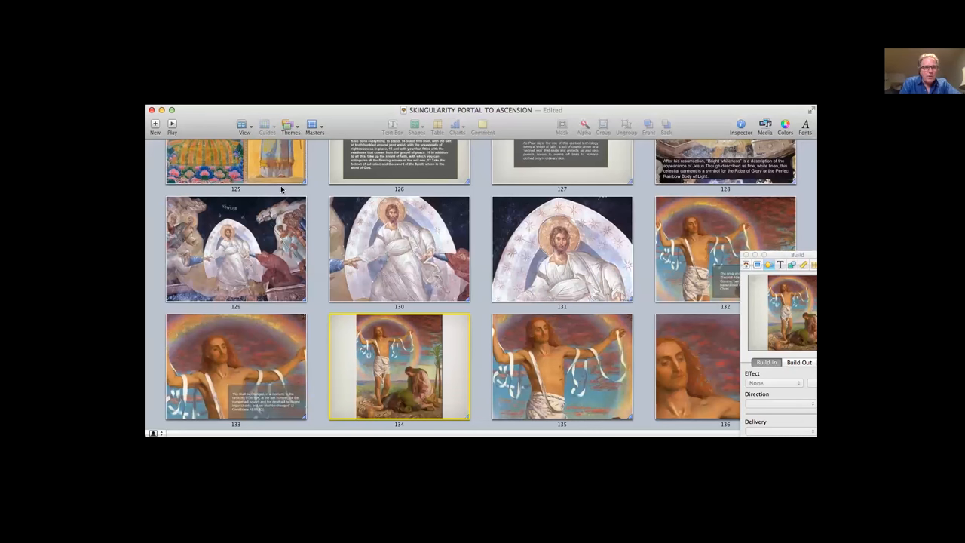
# Step: Select slide 125, the golden artwork, in the light table so the Build inspector previews it
pyautogui.click(235, 160)
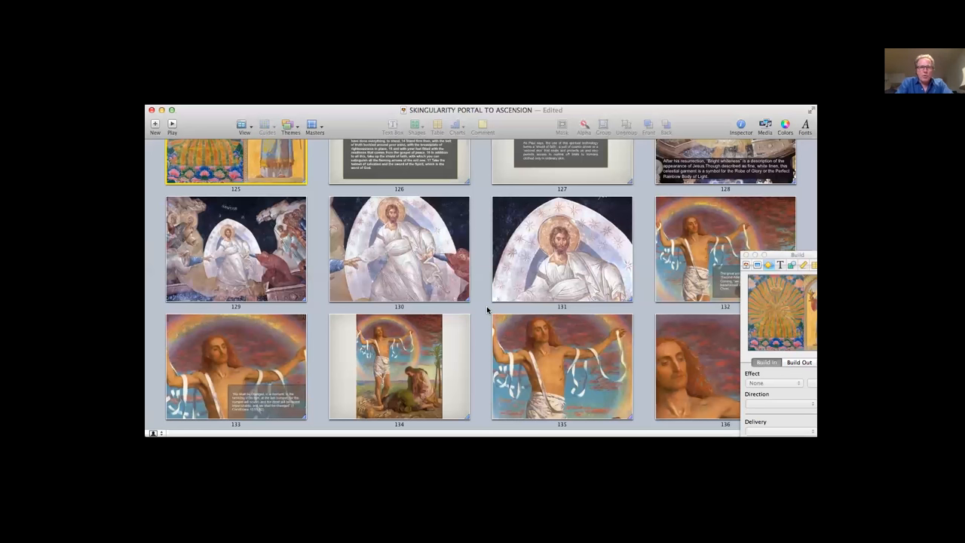
pyautogui.moveTo(506, 314)
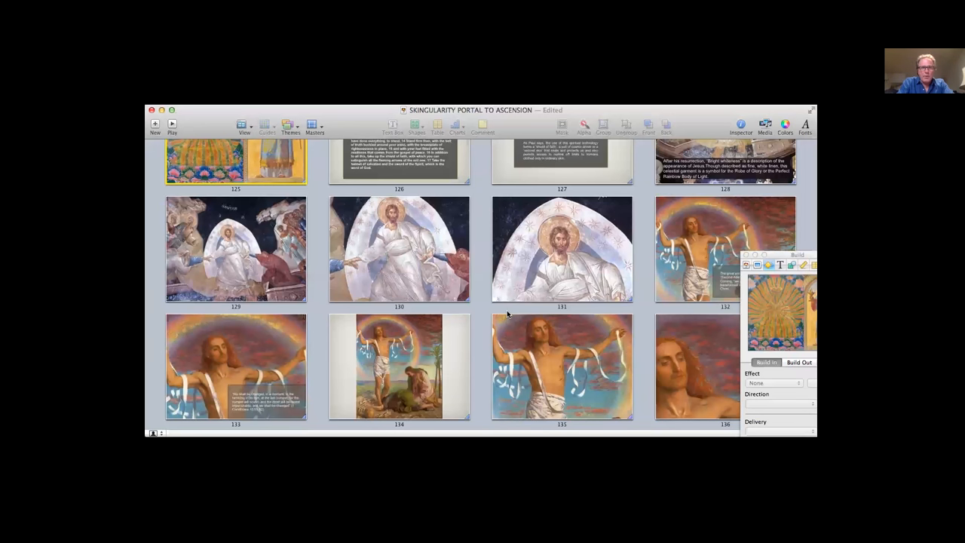